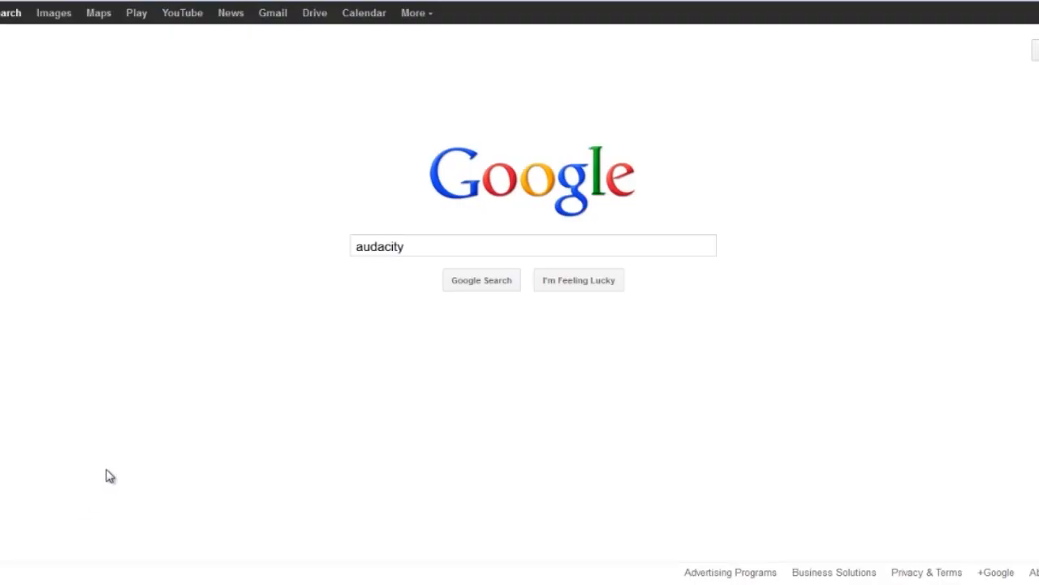
mouse_move(95, 477)
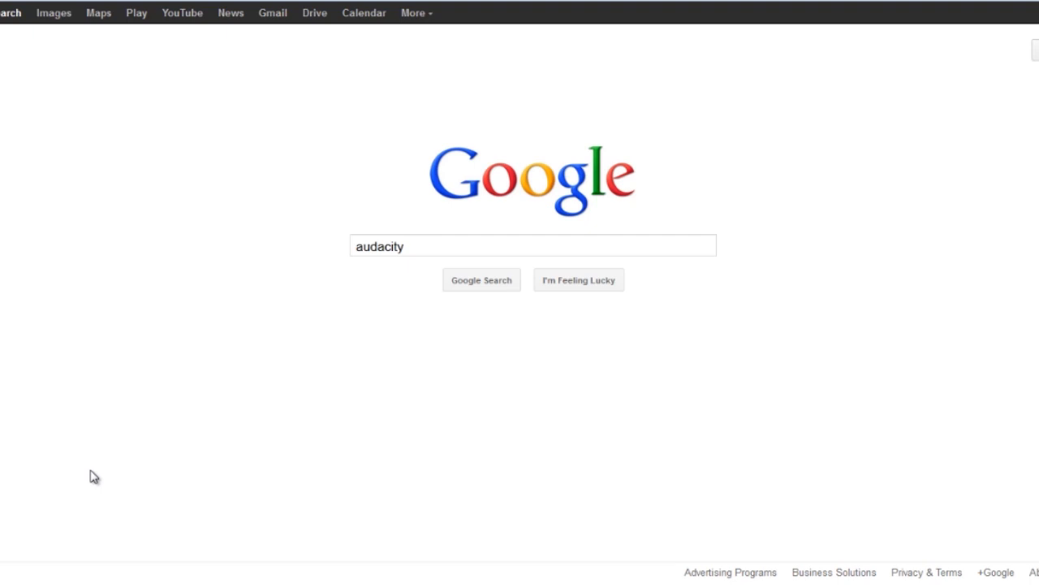
mouse_move(195, 419)
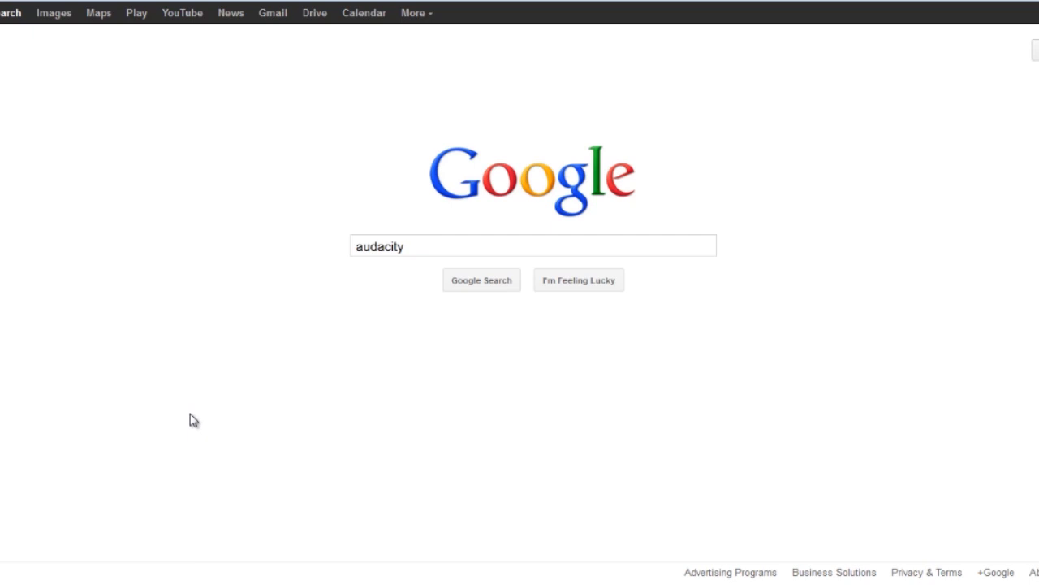
mouse_move(307, 361)
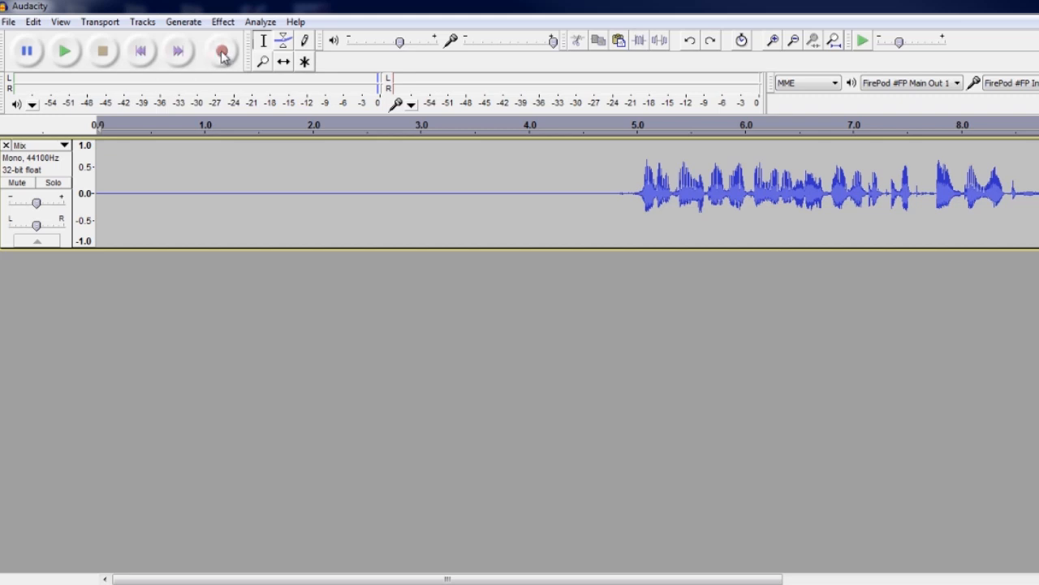
mouse_move(808, 49)
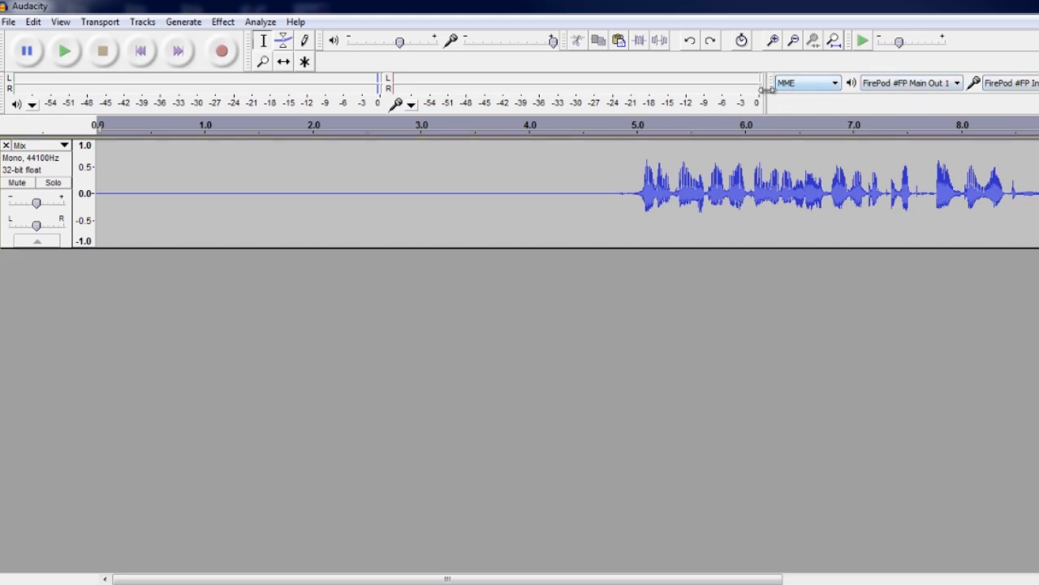
mouse_move(335, 215)
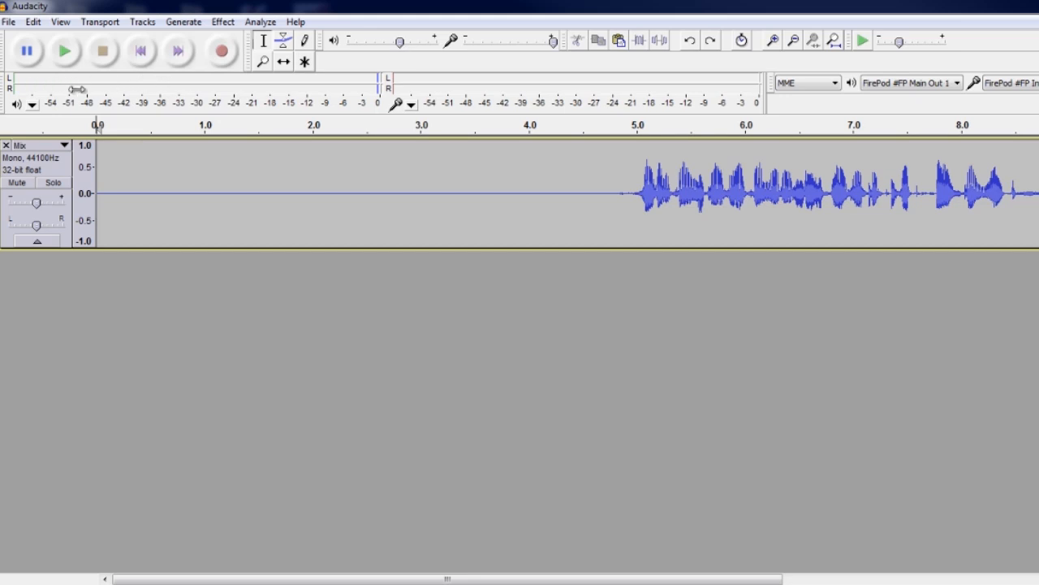
mouse_move(81, 328)
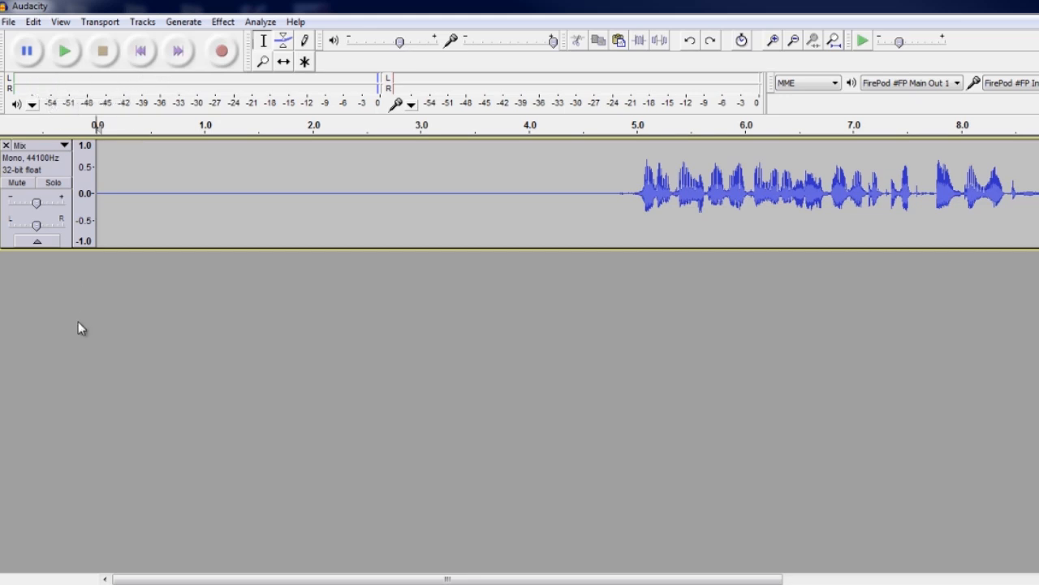
mouse_move(258, 293)
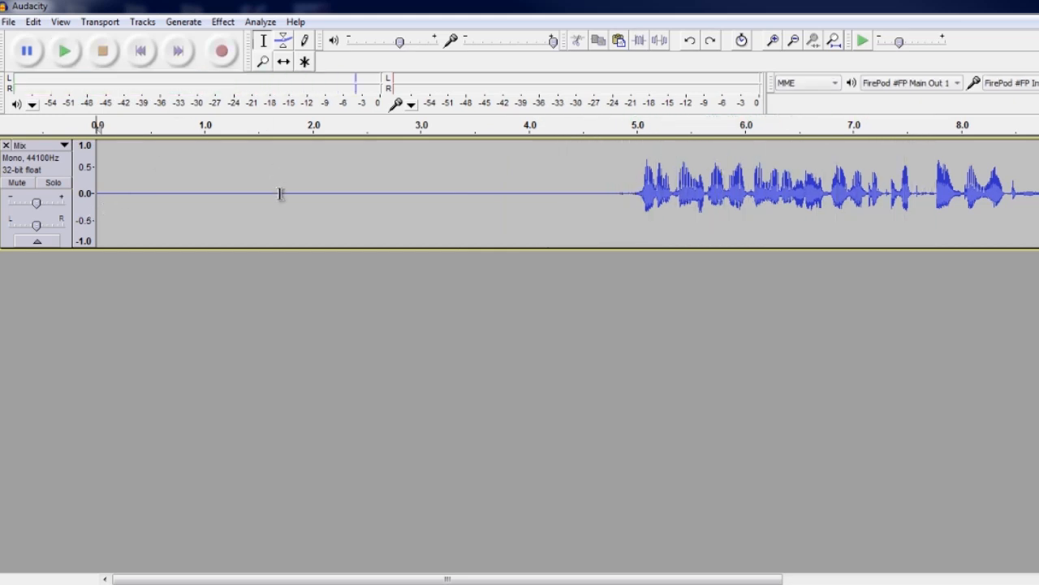
mouse_move(630, 220)
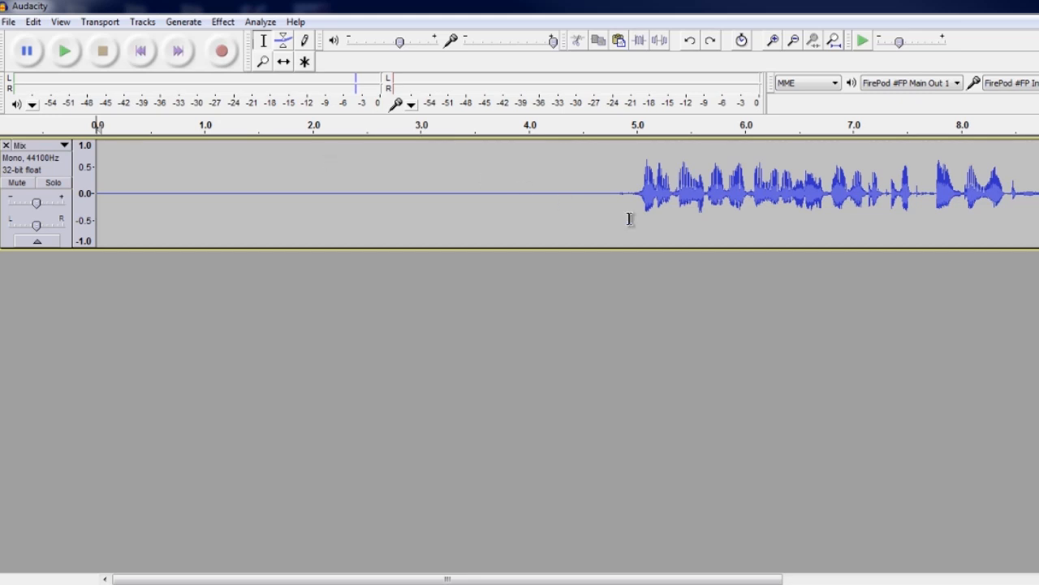
mouse_move(922, 179)
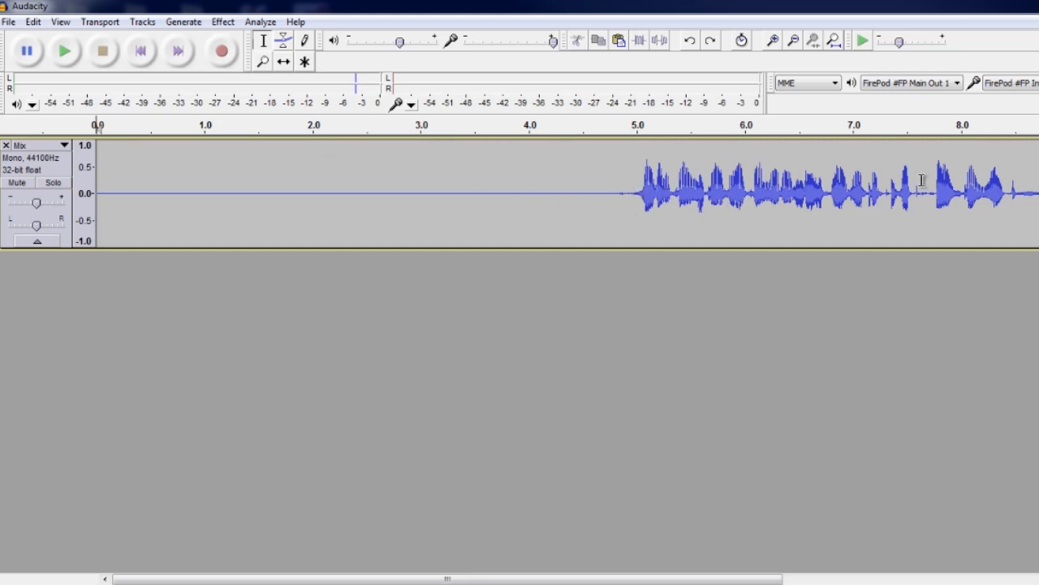
mouse_move(597, 202)
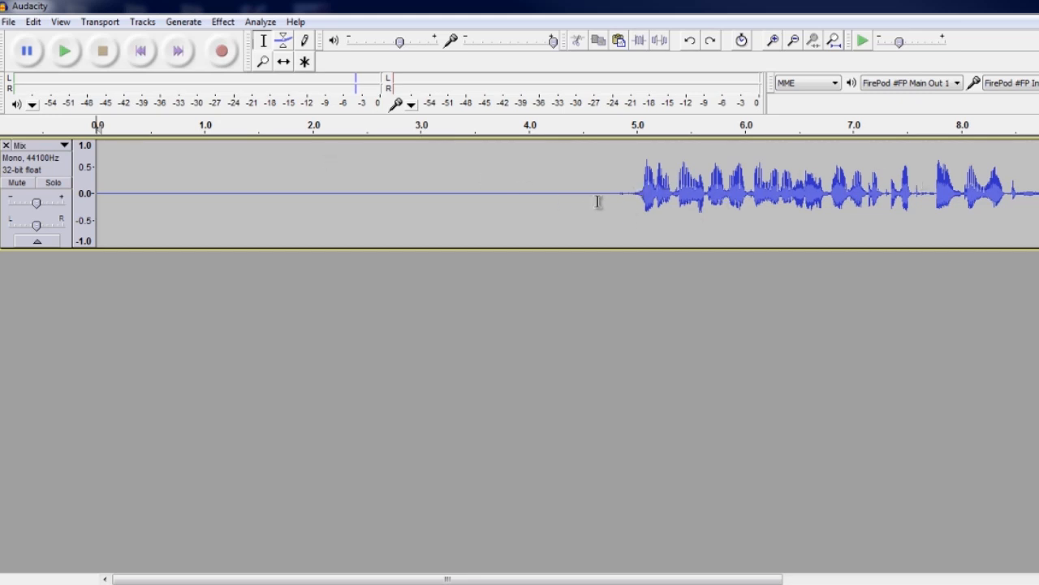
mouse_move(588, 189)
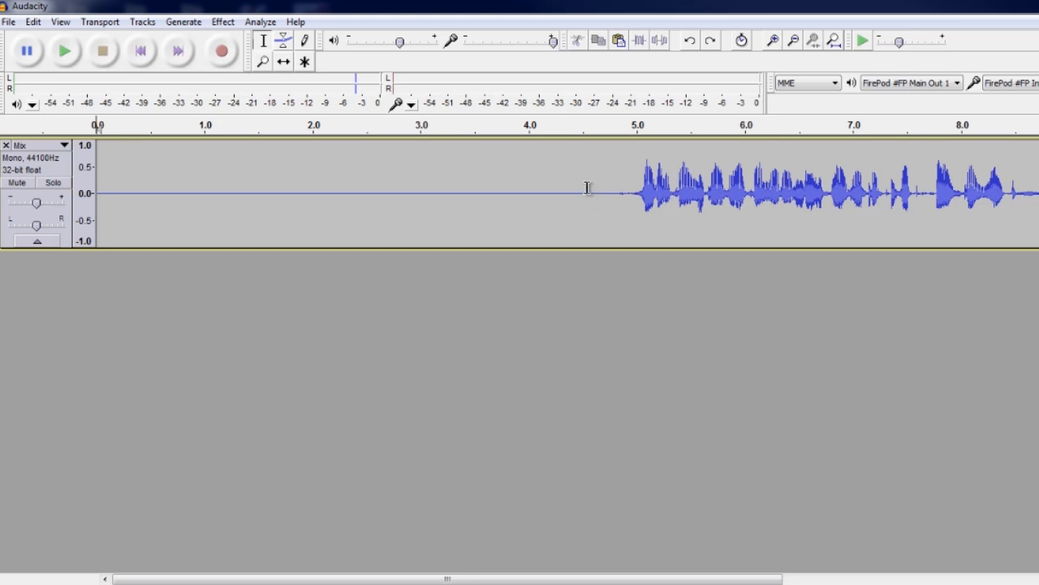
mouse_move(573, 195)
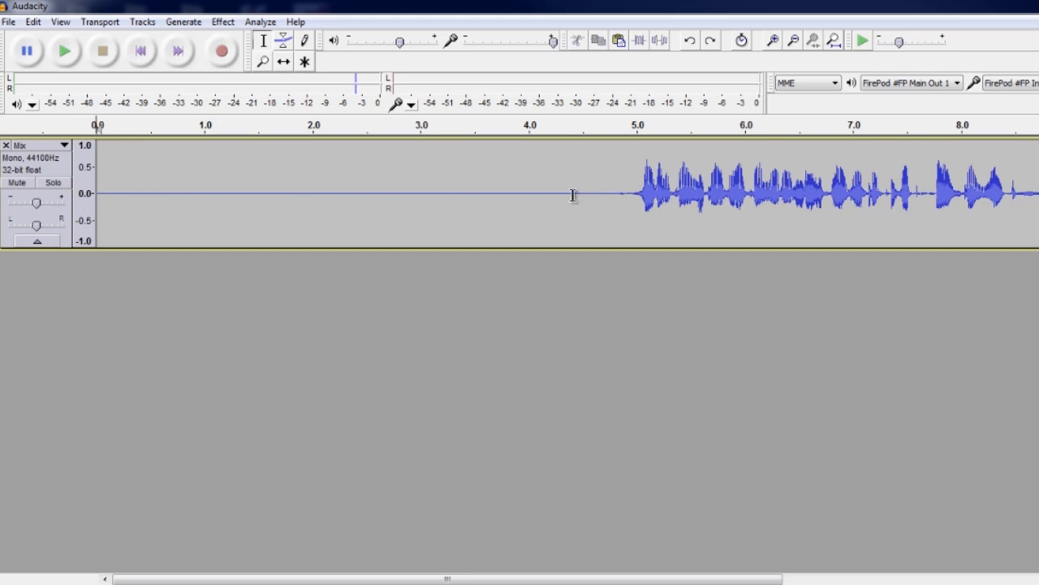
mouse_move(637, 193)
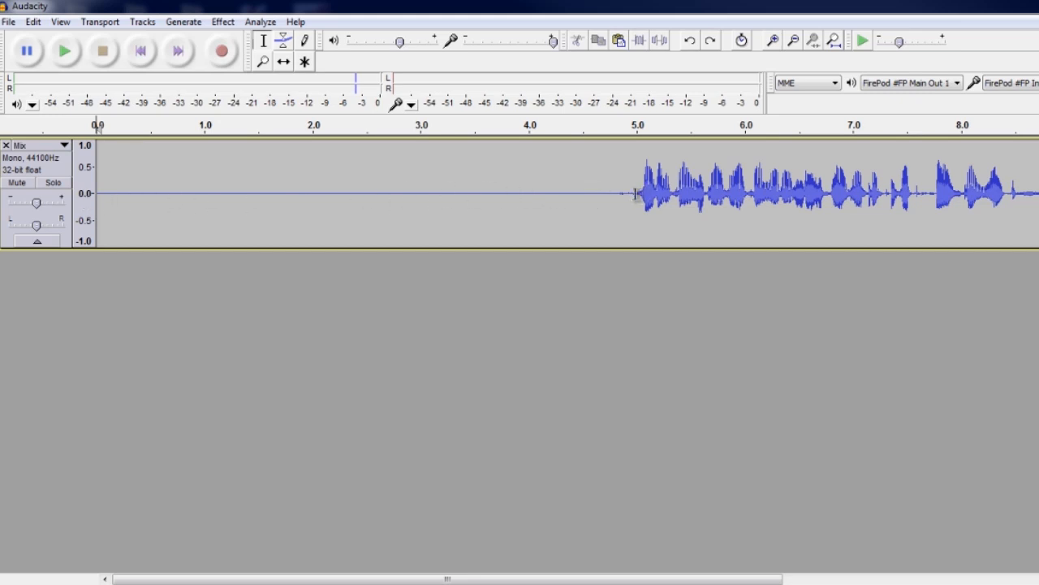
mouse_move(607, 195)
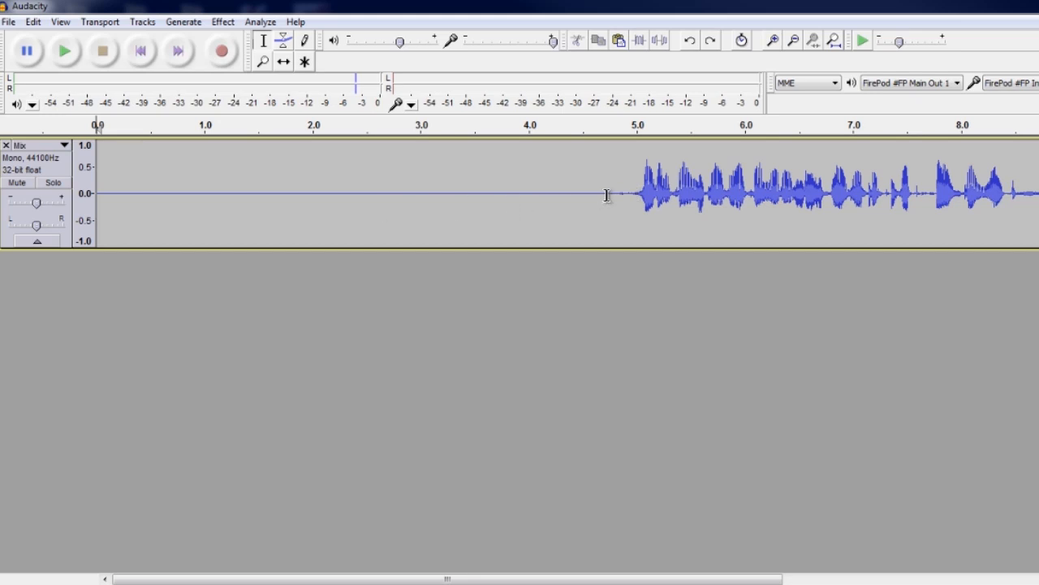
Step: Select the silent lead-in before the speech and bring up Noise Removal to sample it
drag(98, 191, 604, 192)
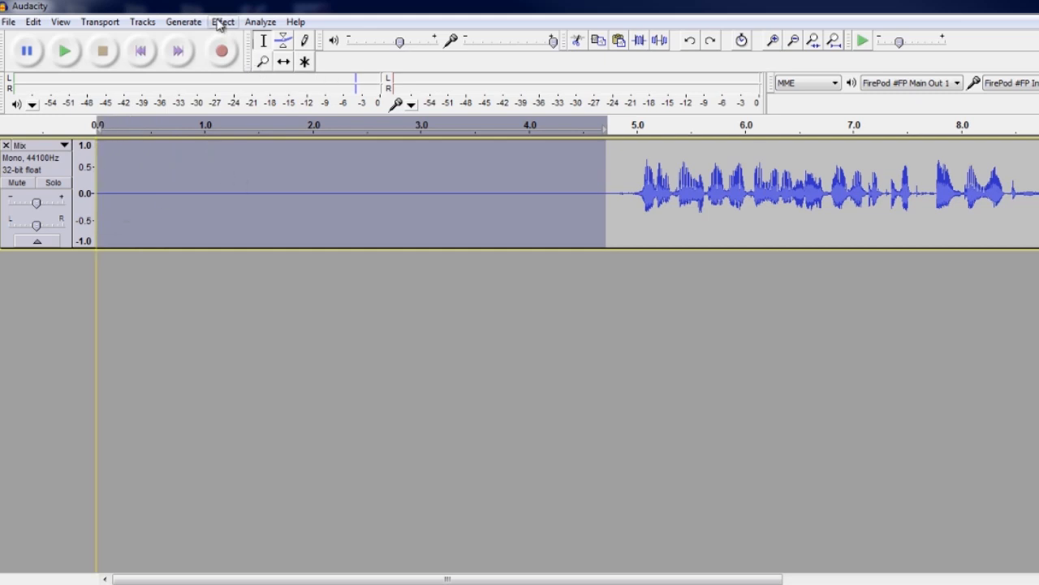
click(222, 22)
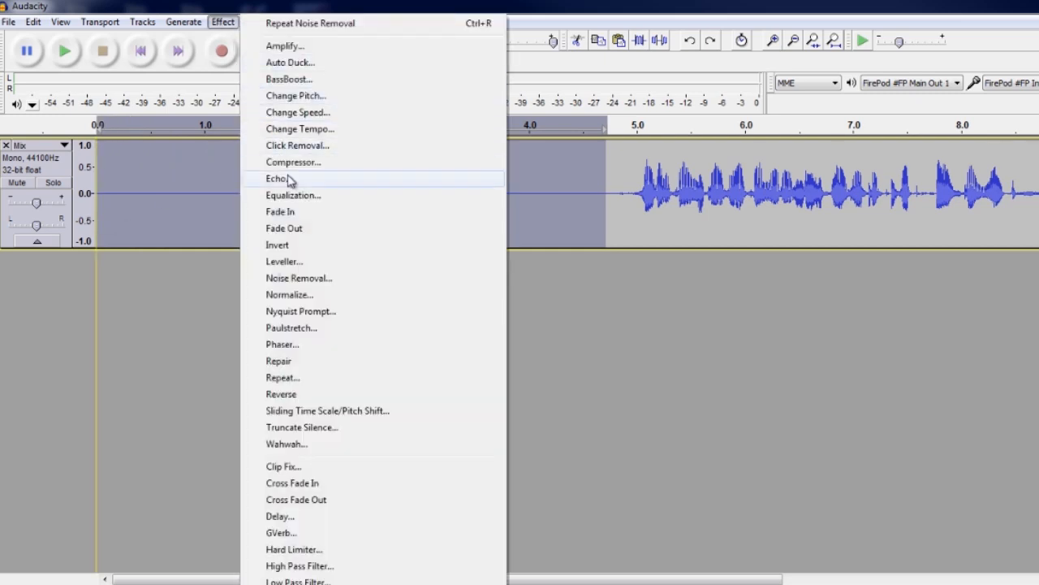
mouse_move(292, 278)
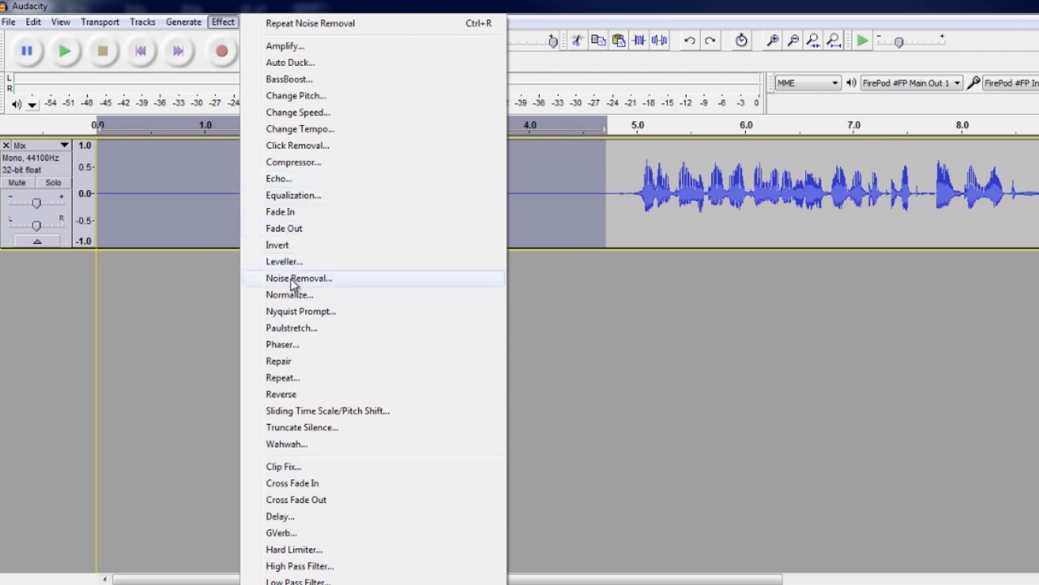
click(299, 277)
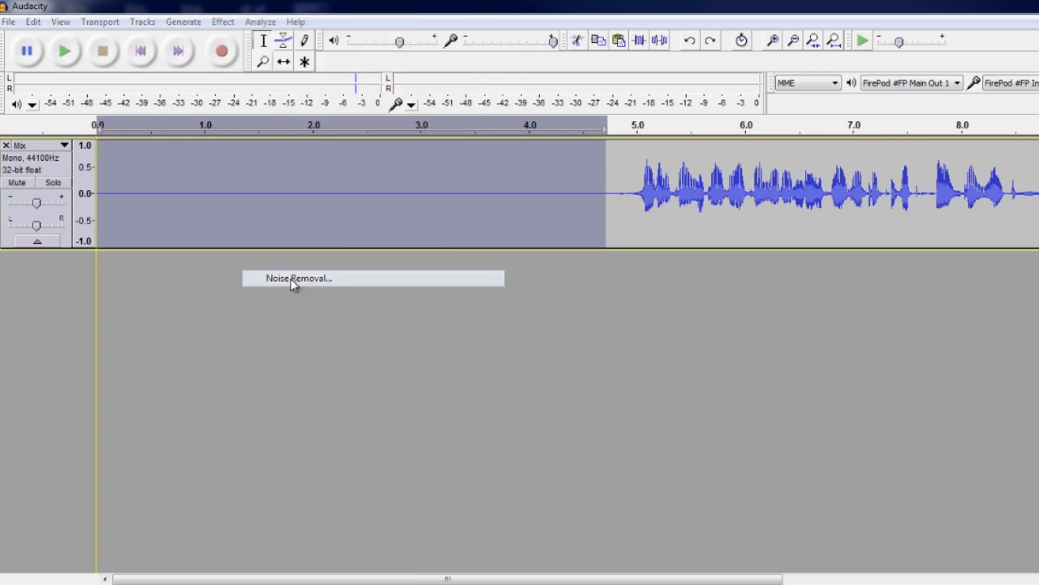
click(299, 278)
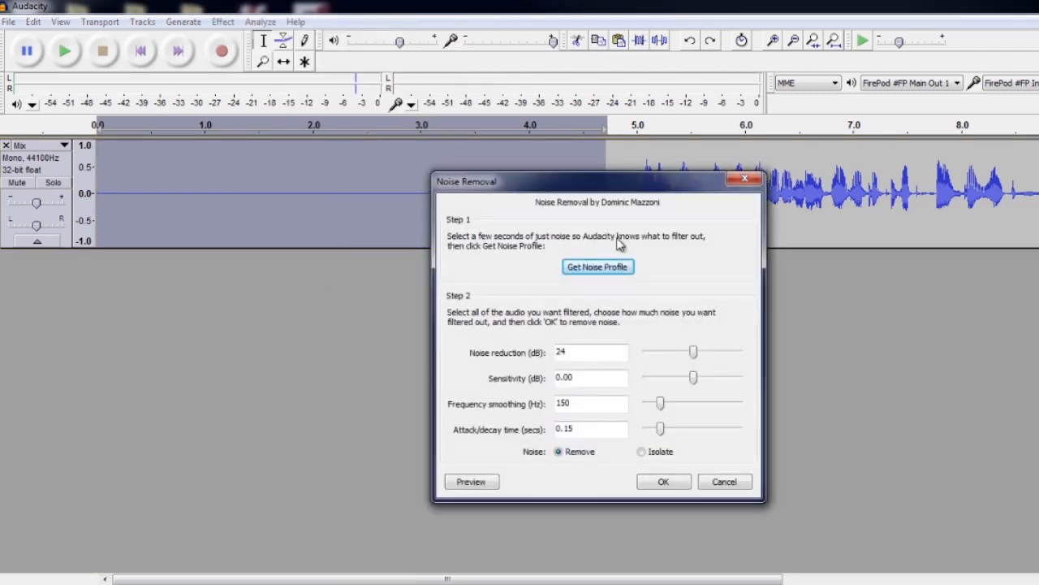
mouse_move(445, 258)
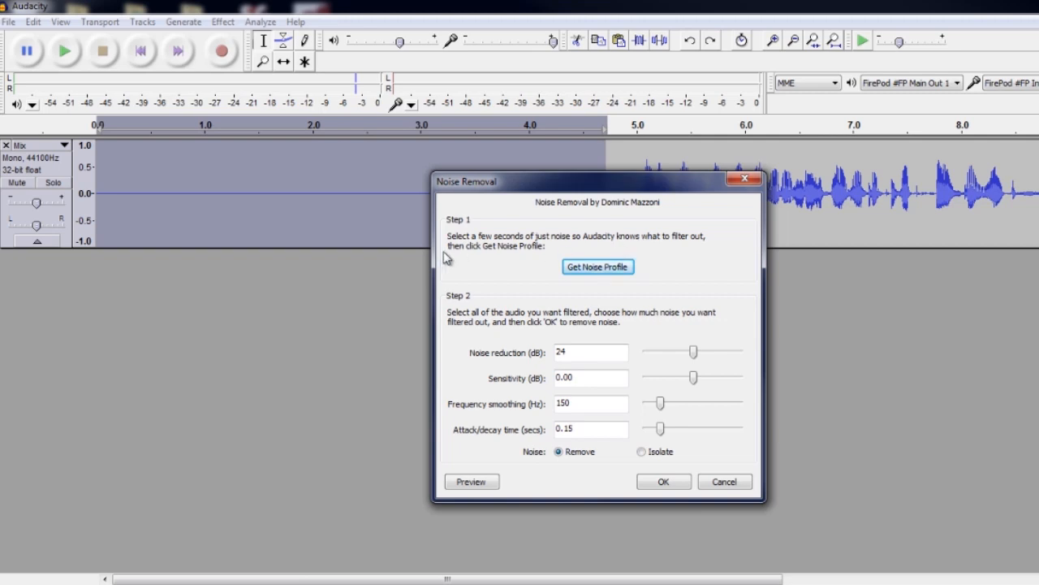
mouse_move(420, 213)
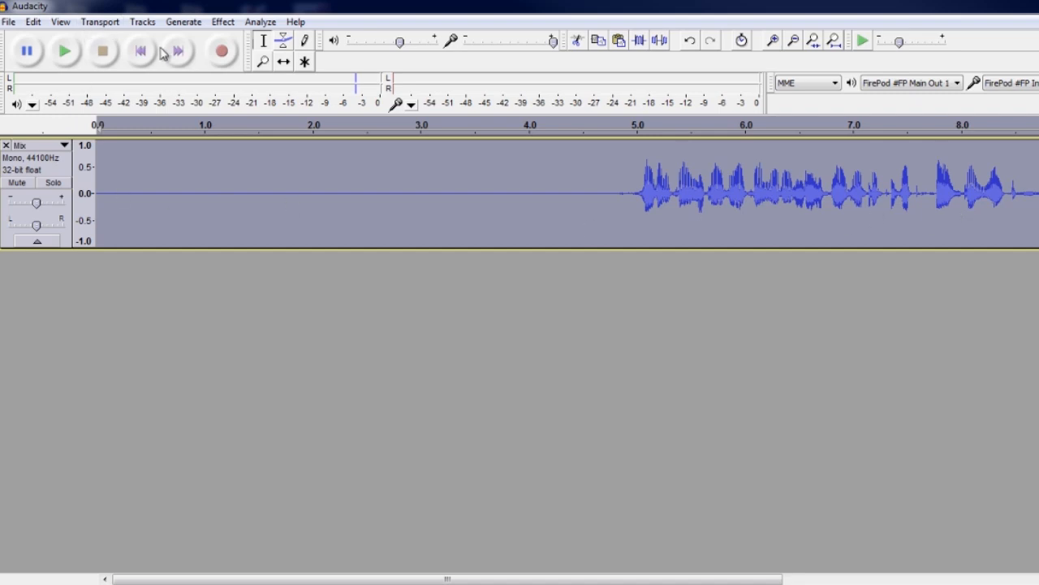
Step: Reopen Noise Removal, preview the reduction, and apply it to the whole voice track
click(222, 22)
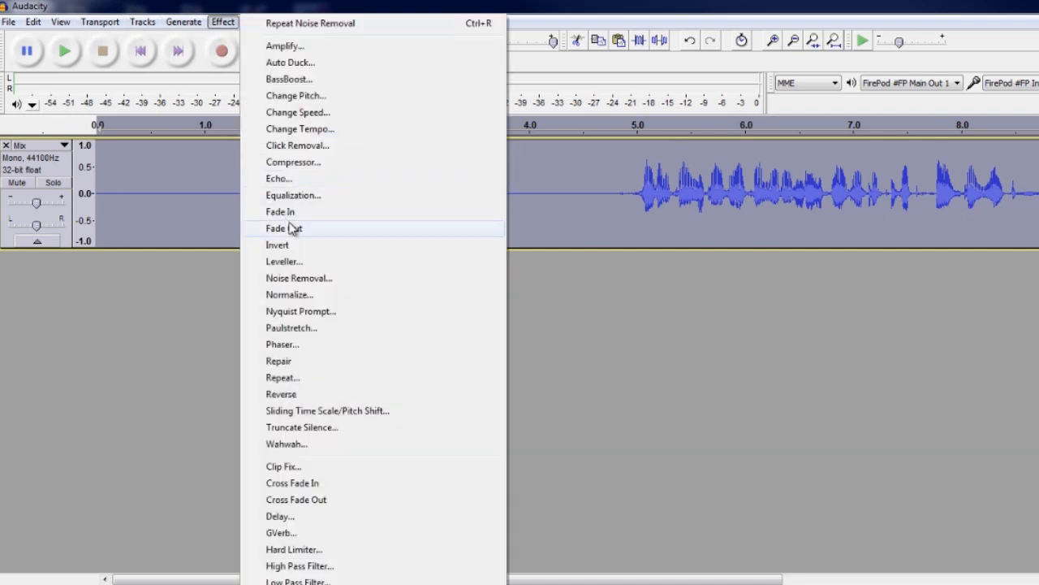
click(299, 278)
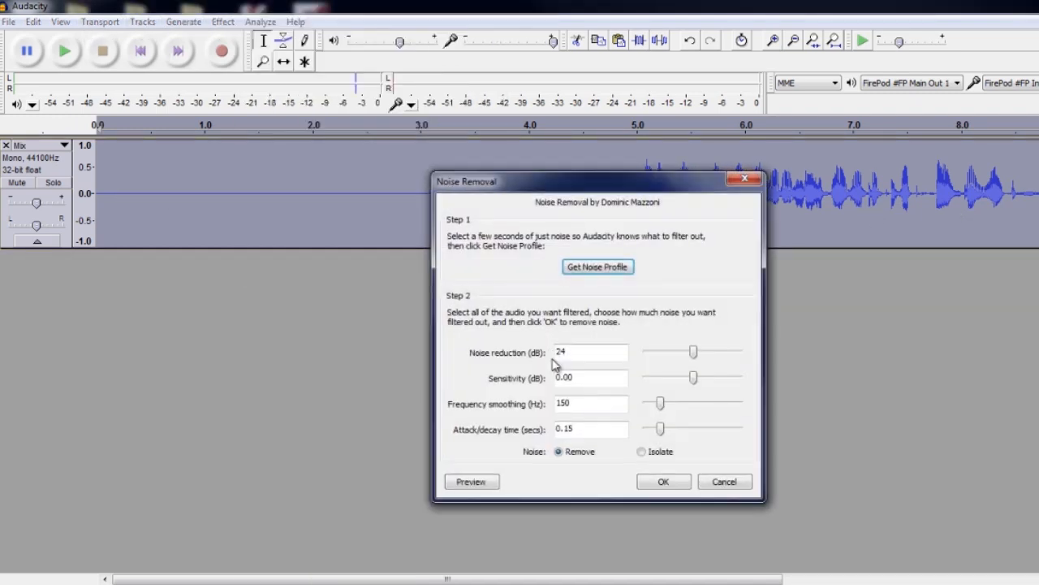
click(471, 481)
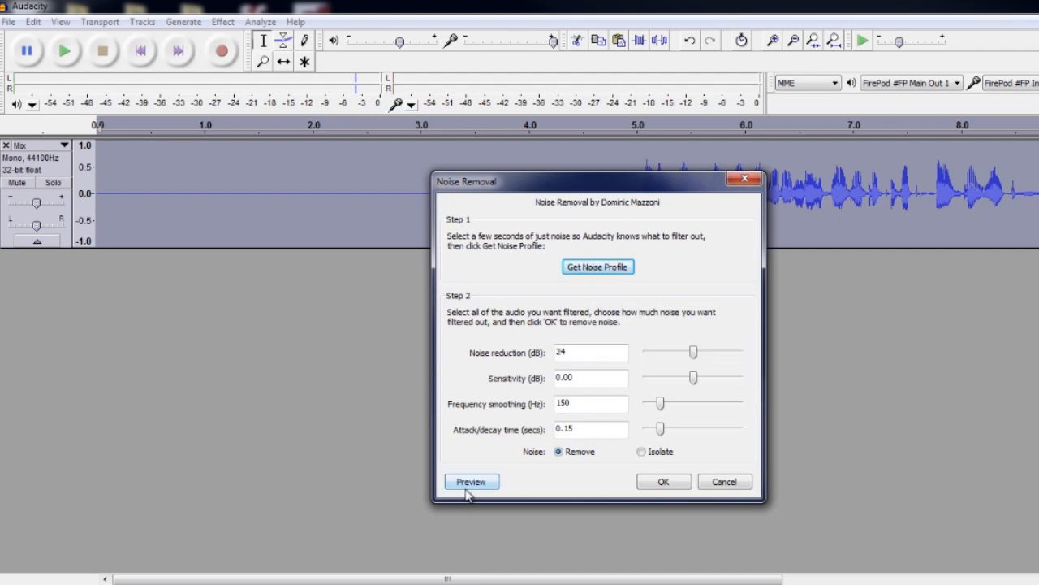
mouse_move(660, 291)
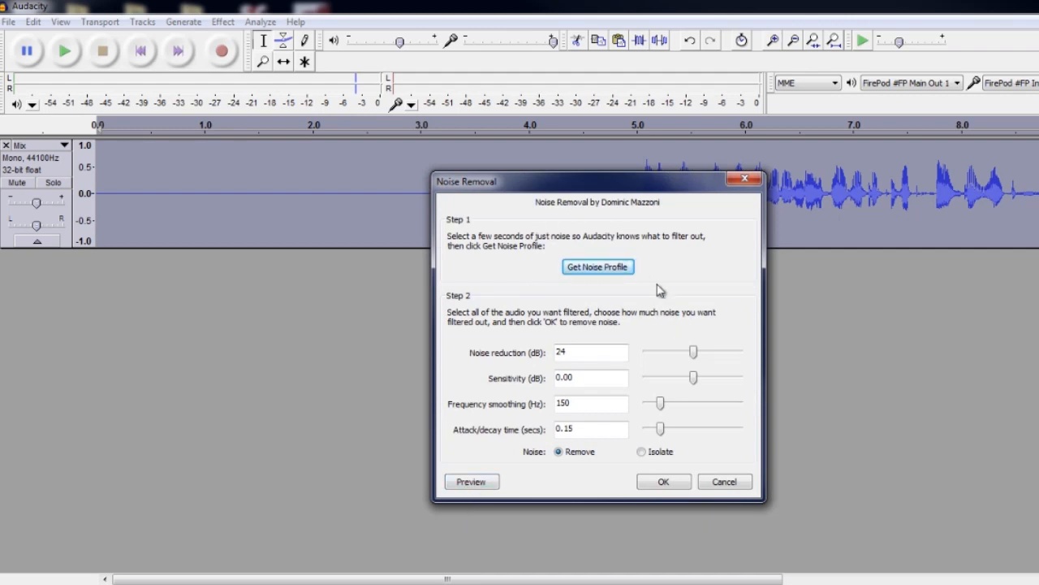
click(663, 481)
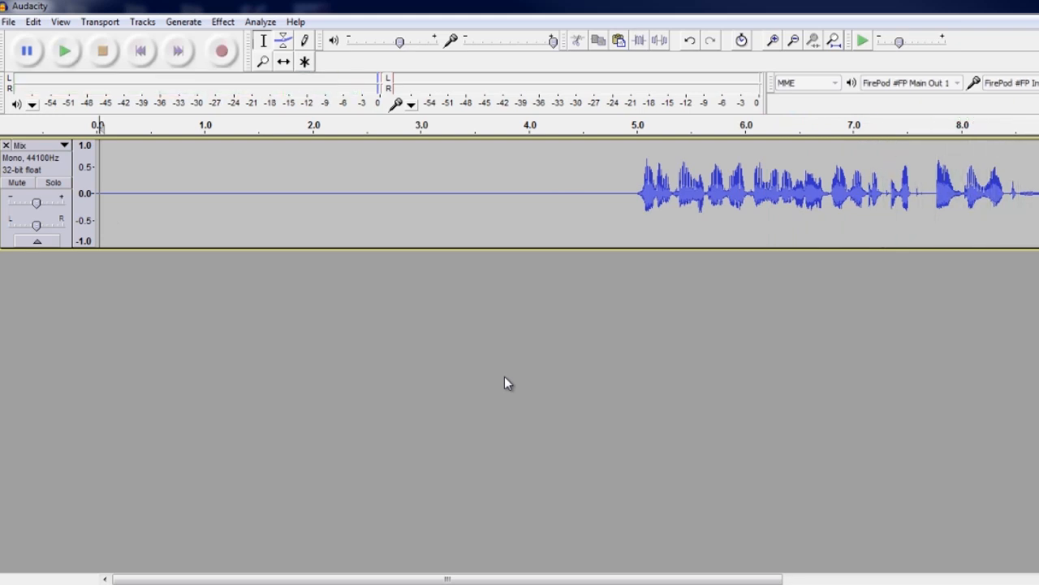
mouse_move(597, 212)
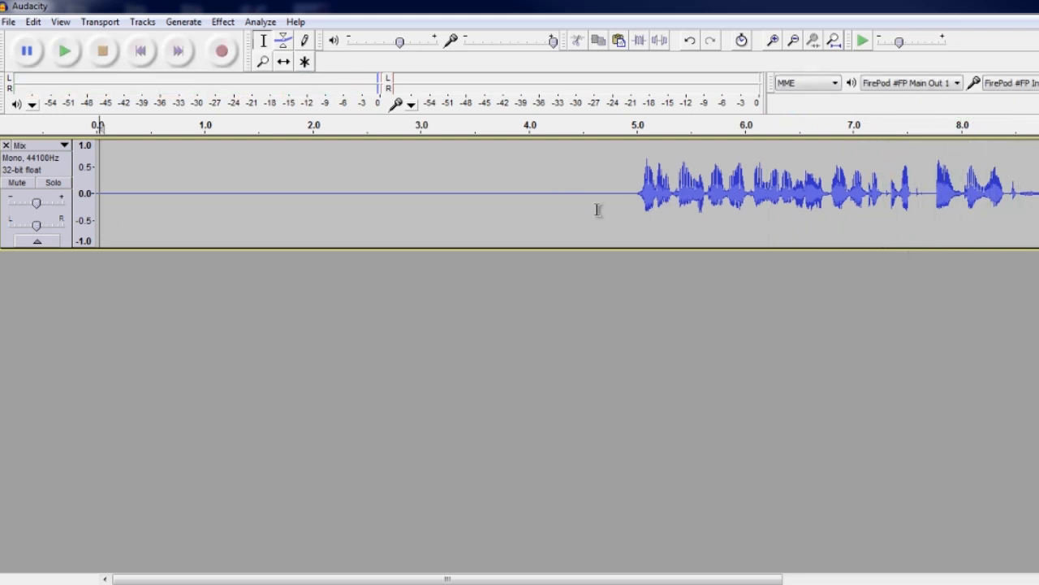
mouse_move(643, 204)
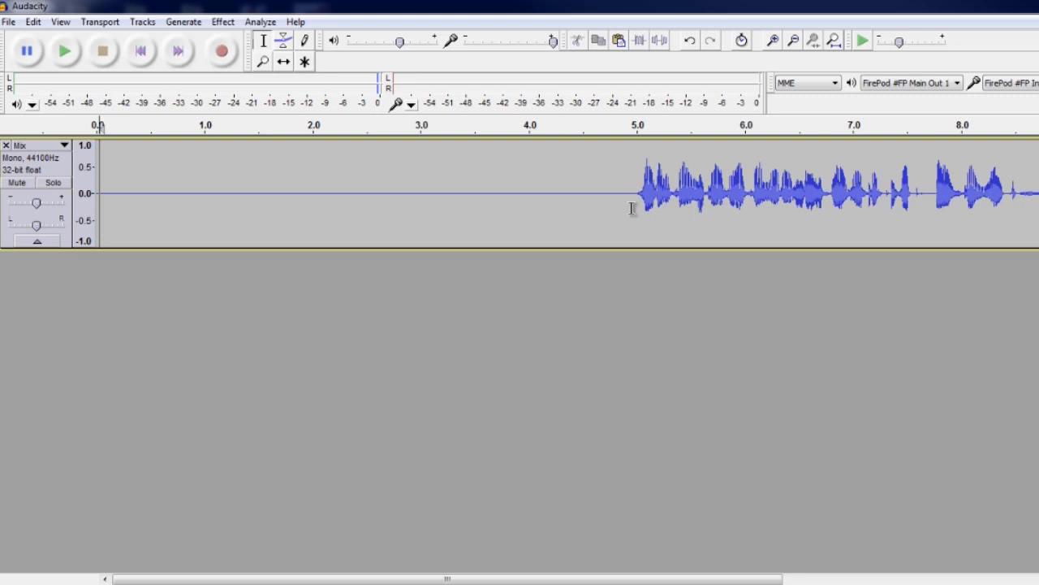
mouse_move(595, 218)
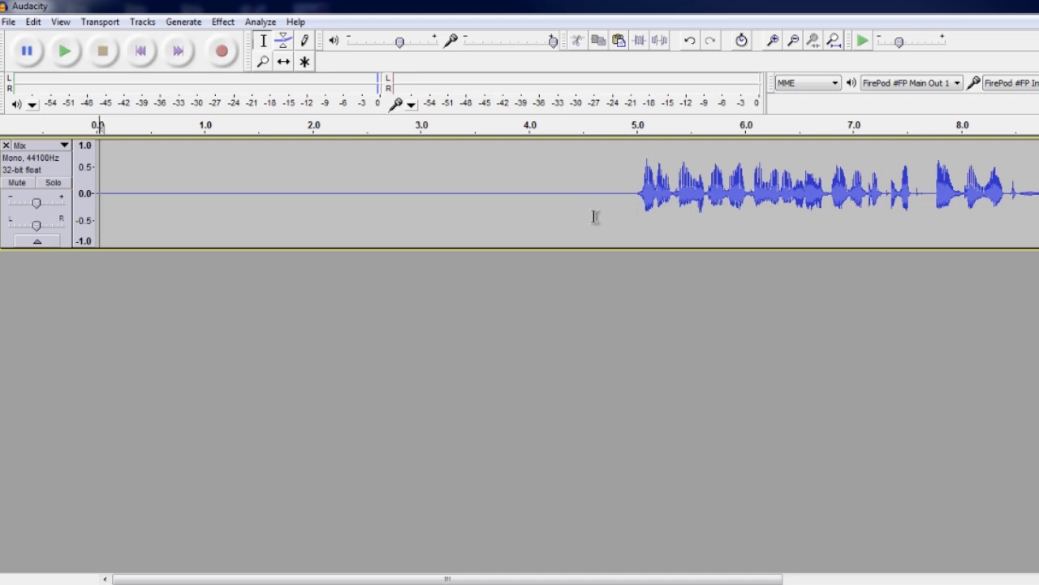
Step: Mark the point where speech begins, around 5 s, for trimming the leading silence
click(222, 21)
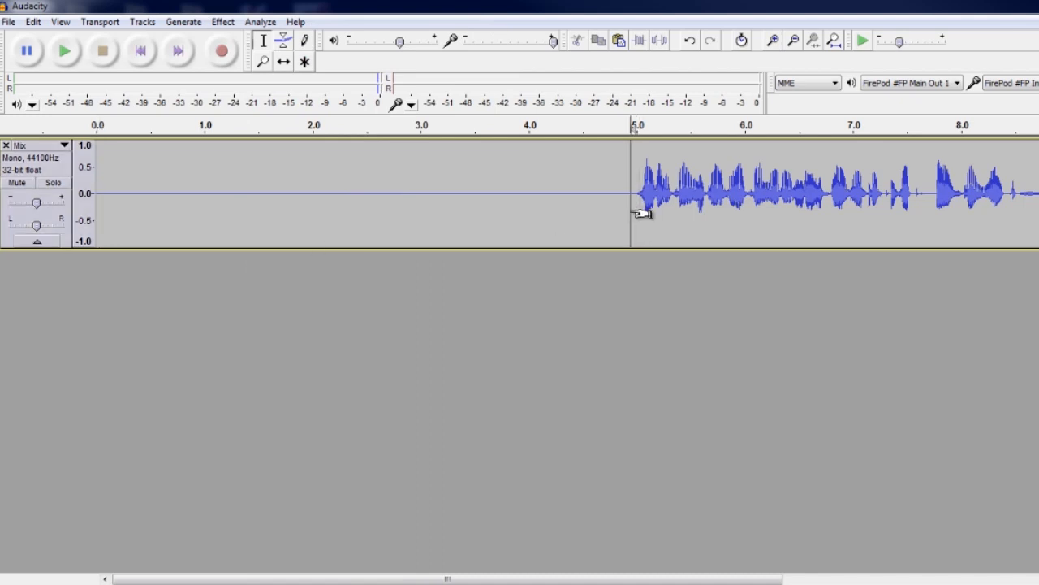
mouse_move(619, 215)
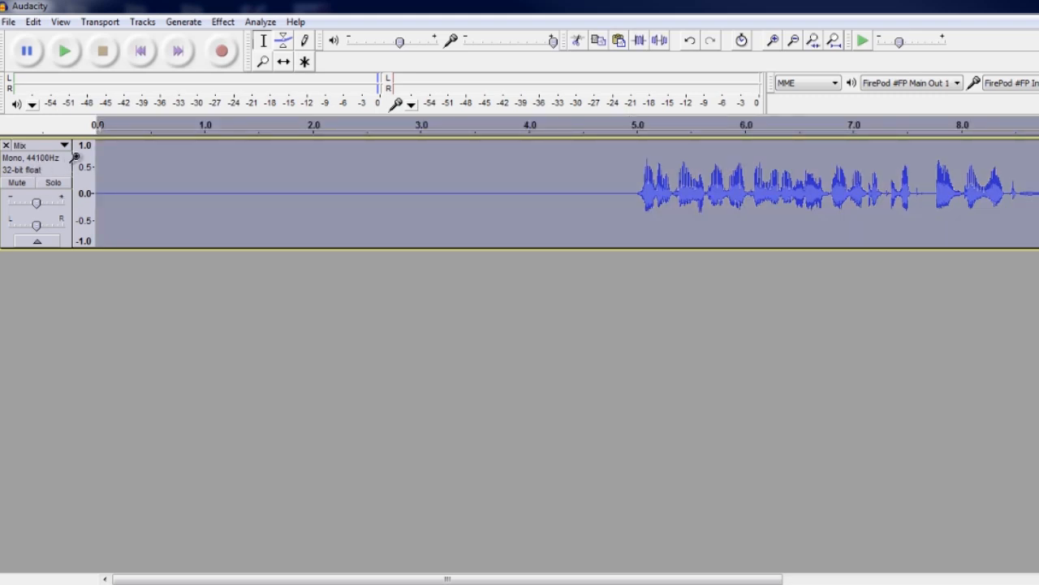
mouse_move(123, 284)
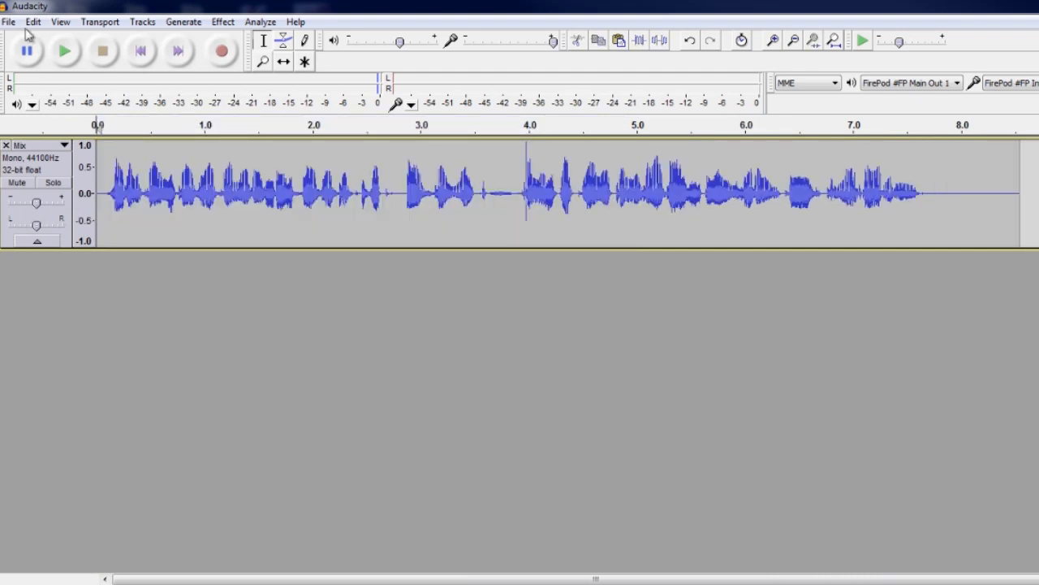
click(10, 21)
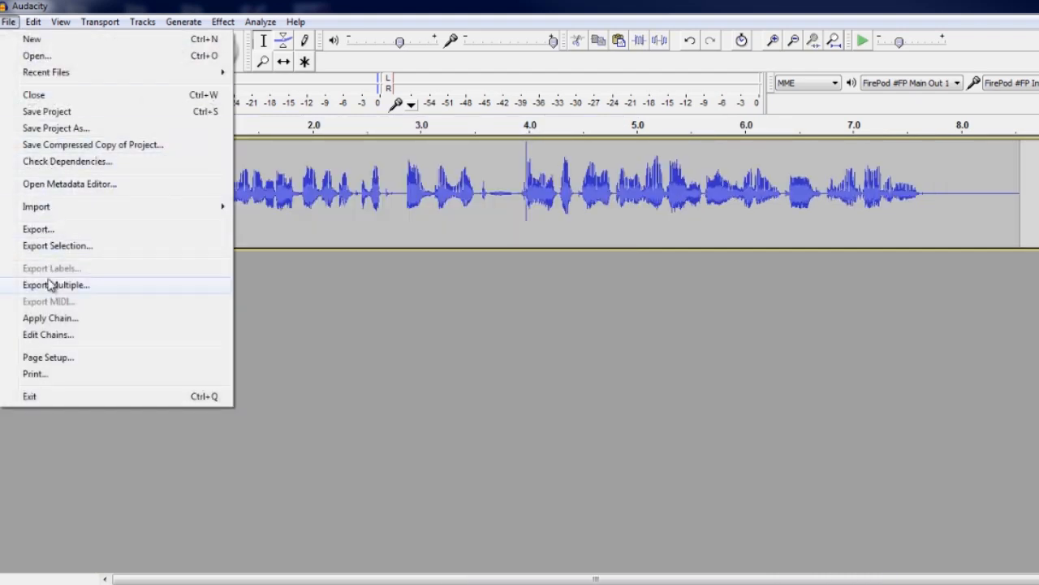
mouse_move(57, 245)
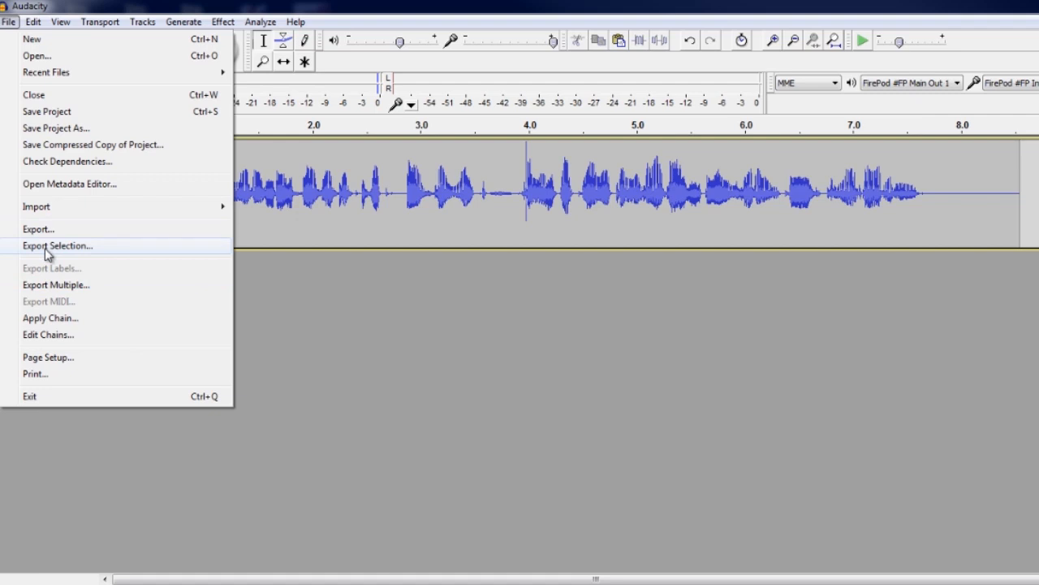
mouse_move(39, 228)
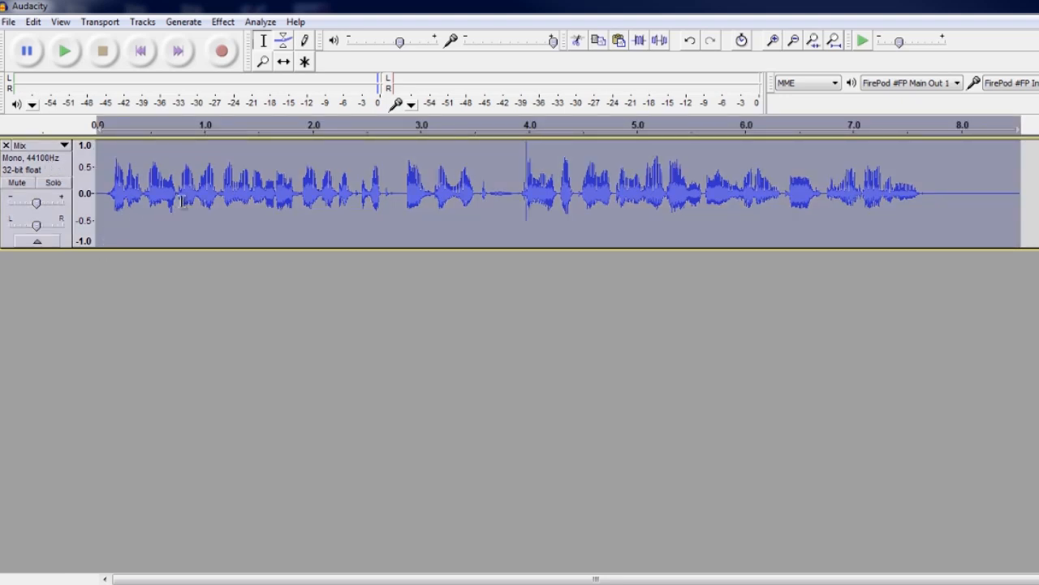
mouse_move(180, 364)
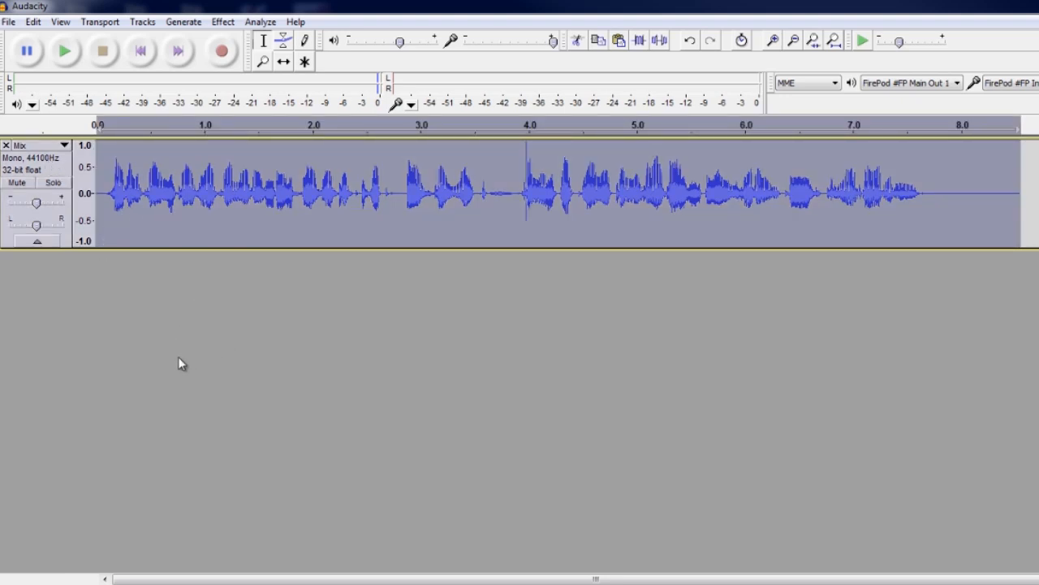
mouse_move(150, 283)
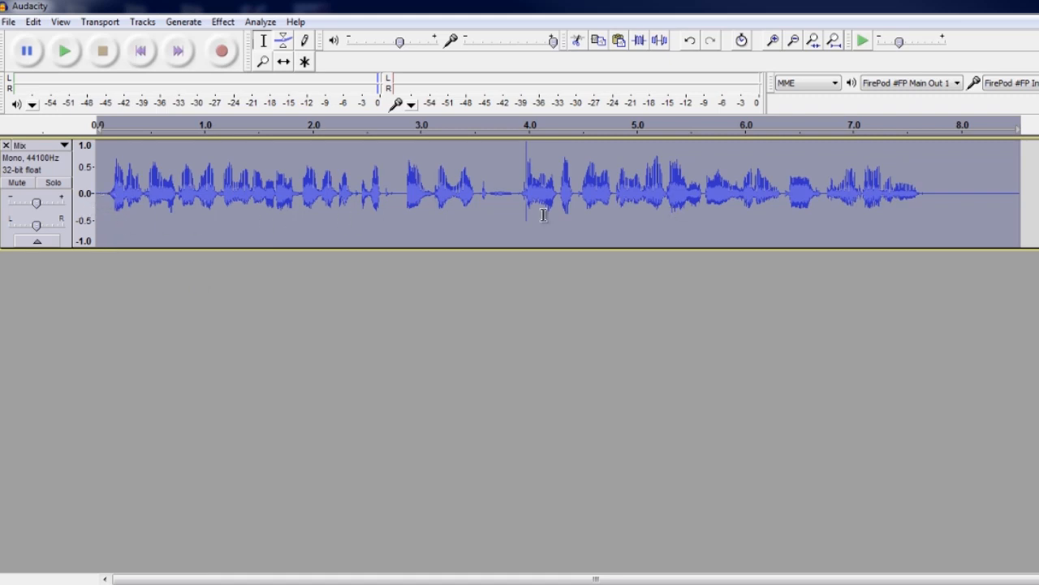
mouse_move(331, 320)
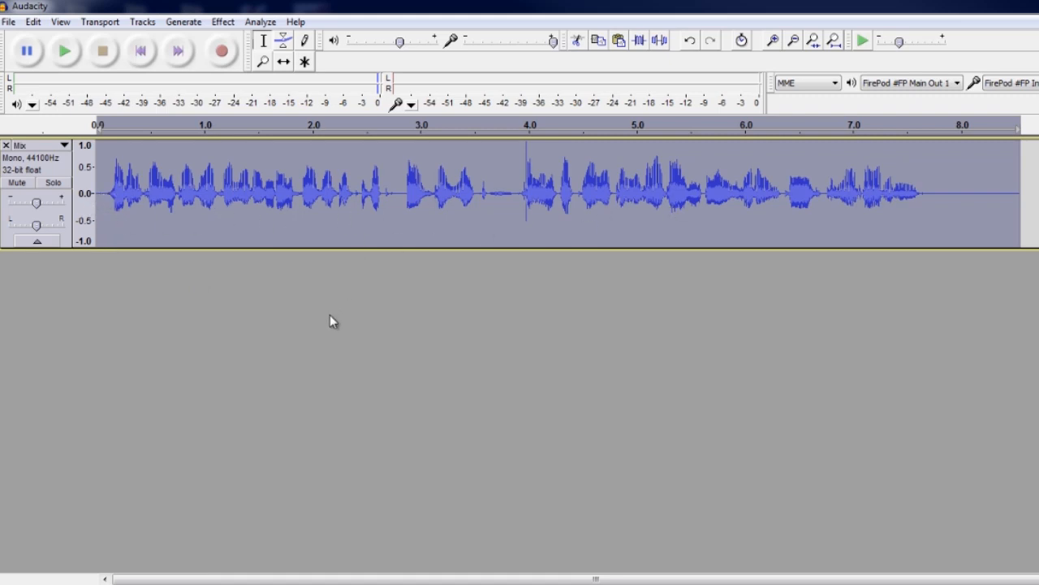